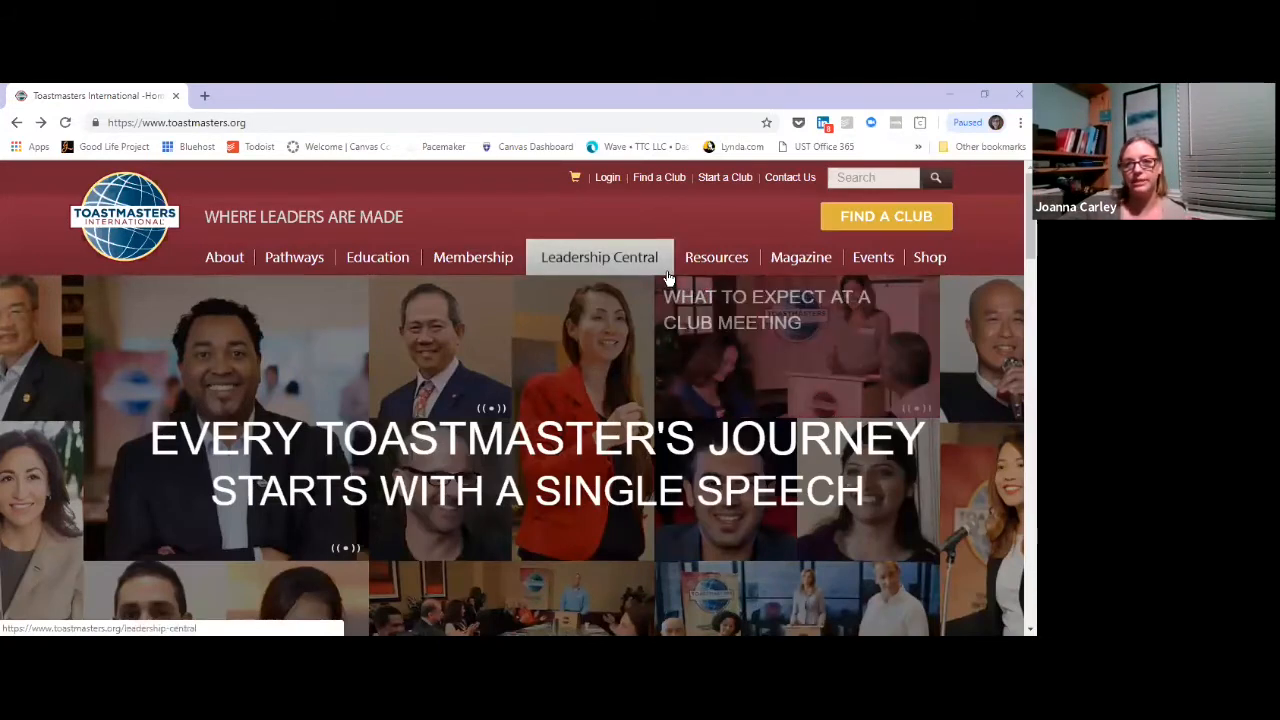
mouse_move(940, 328)
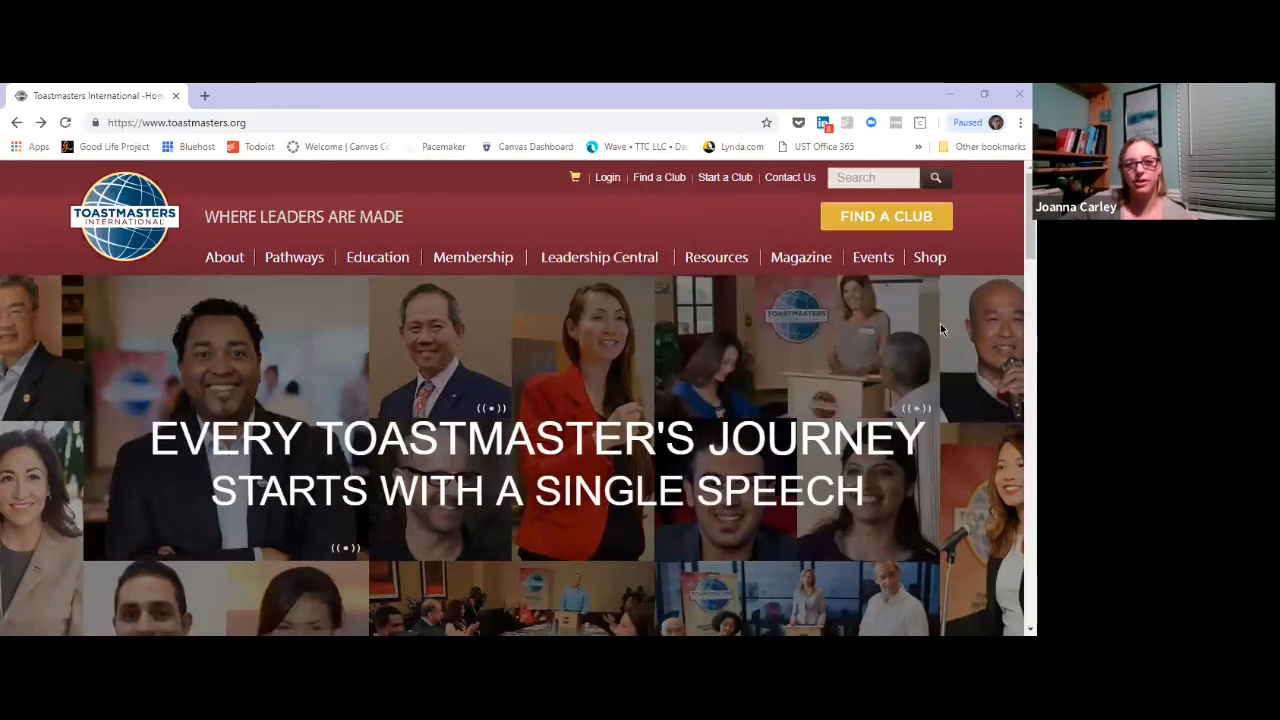
Search the Toastmasters site for 'club officer handbook' using the suggested query
left_click(872, 176)
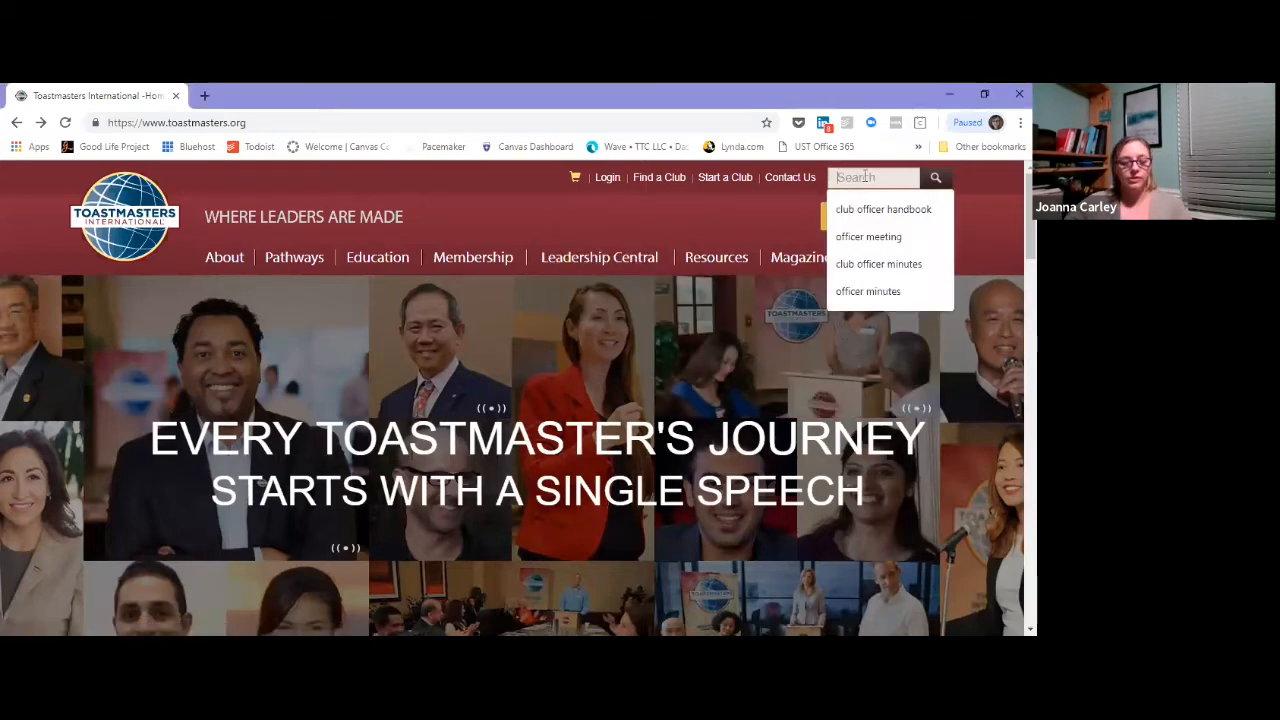
type("club officer")
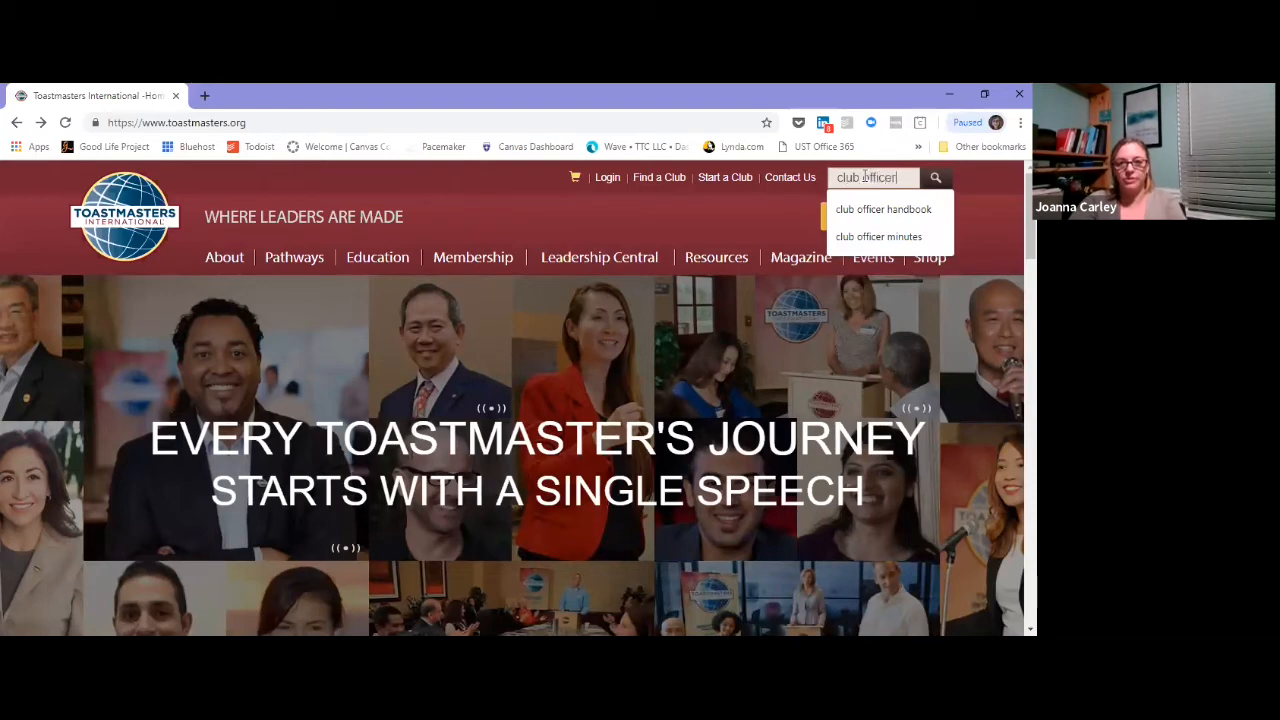
left_click(884, 210)
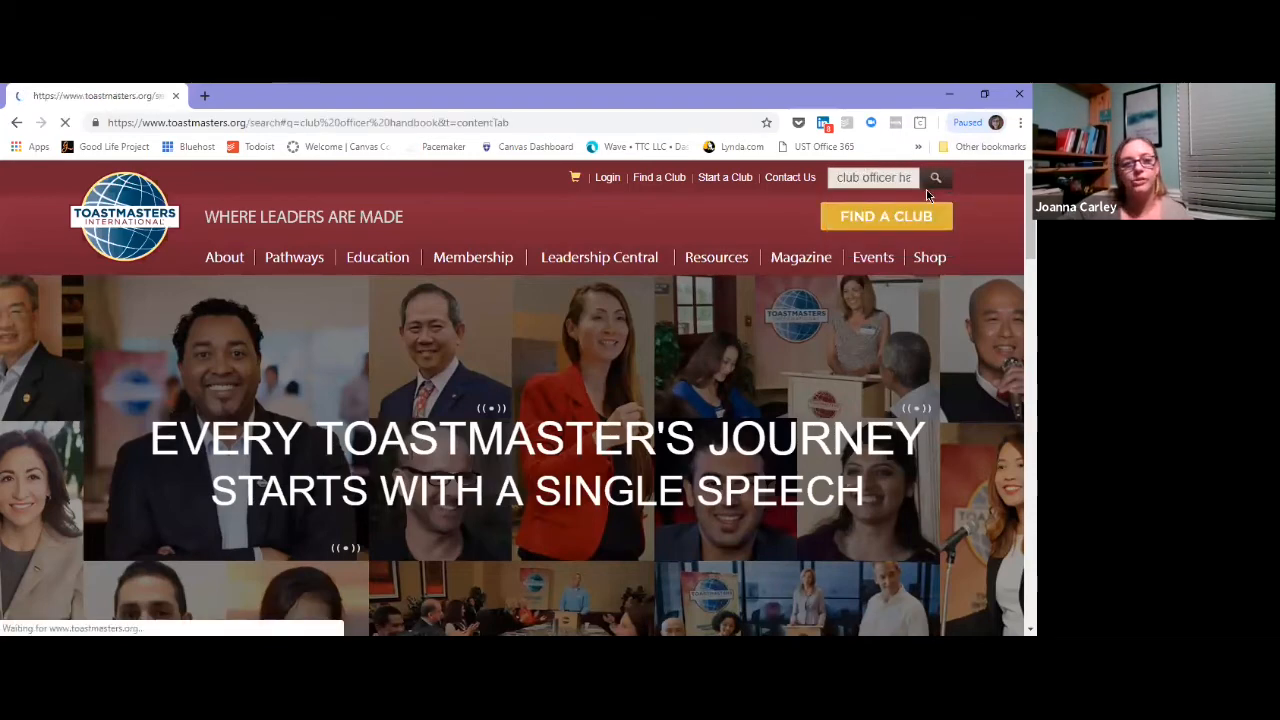
left_click(936, 176)
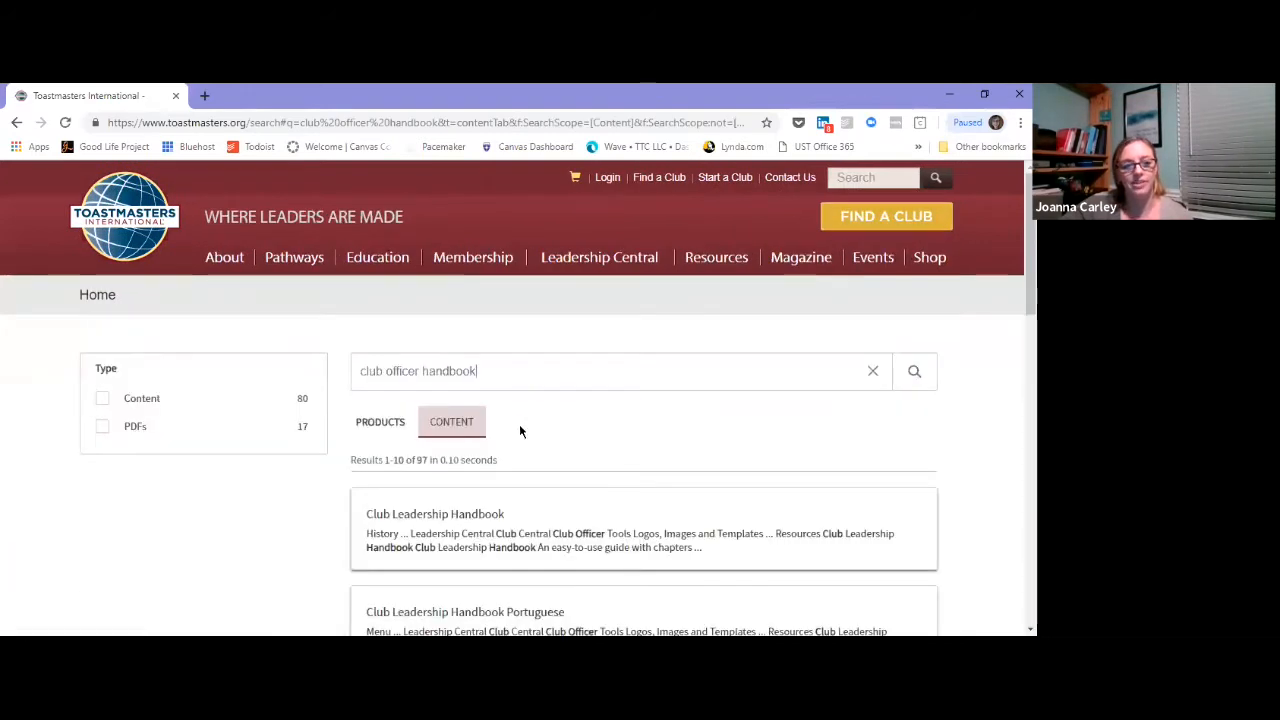
Select the Club Leadership Handbook result to reach its resource page
scroll("down", 3)
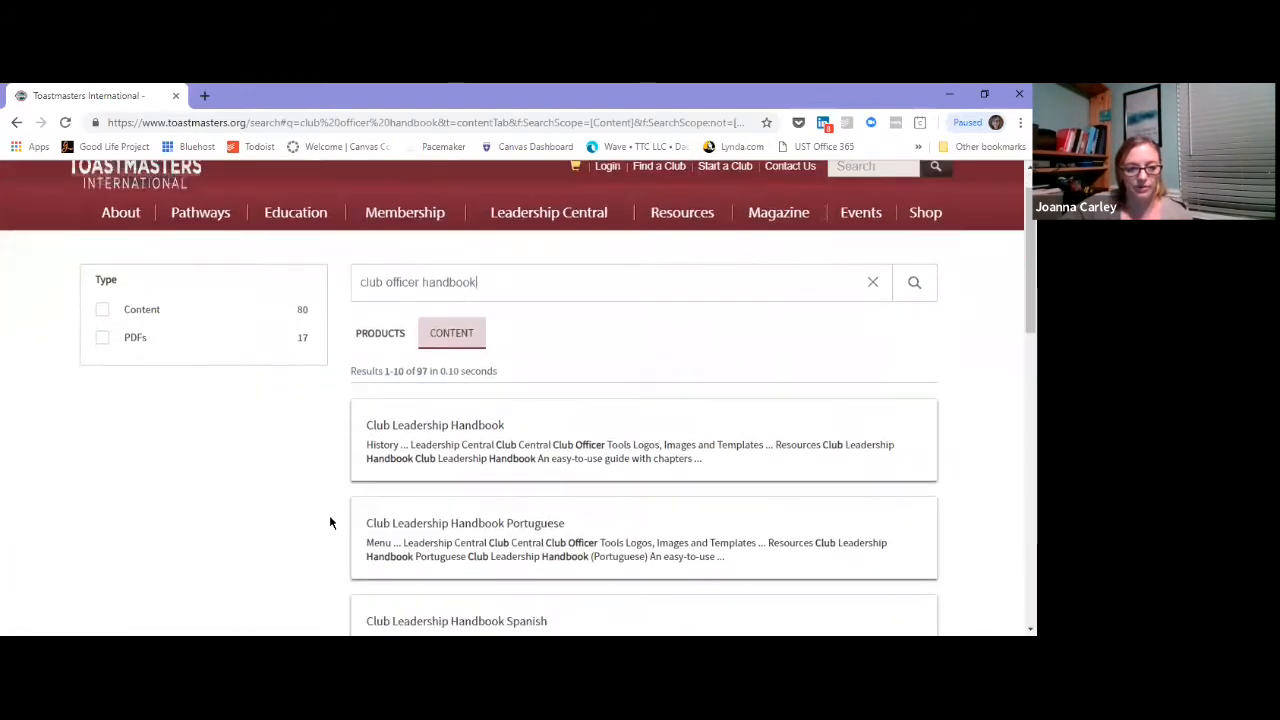
scroll("down", 3)
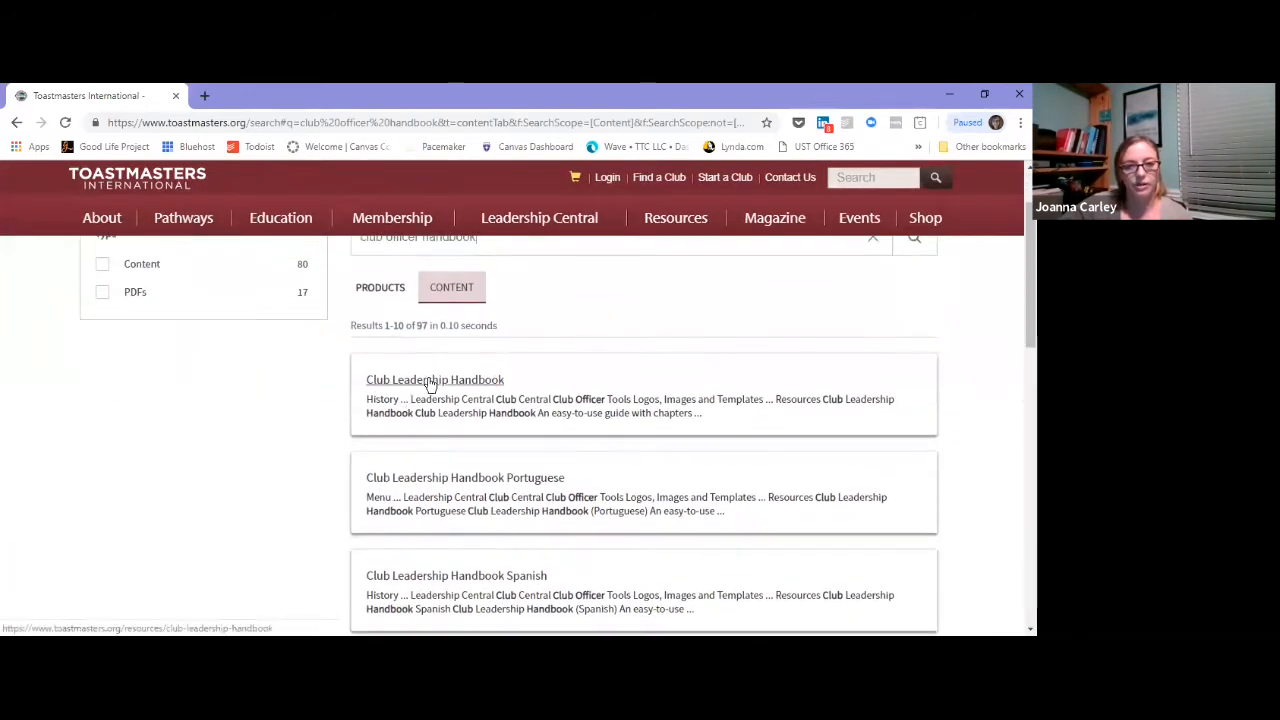
left_click(434, 380)
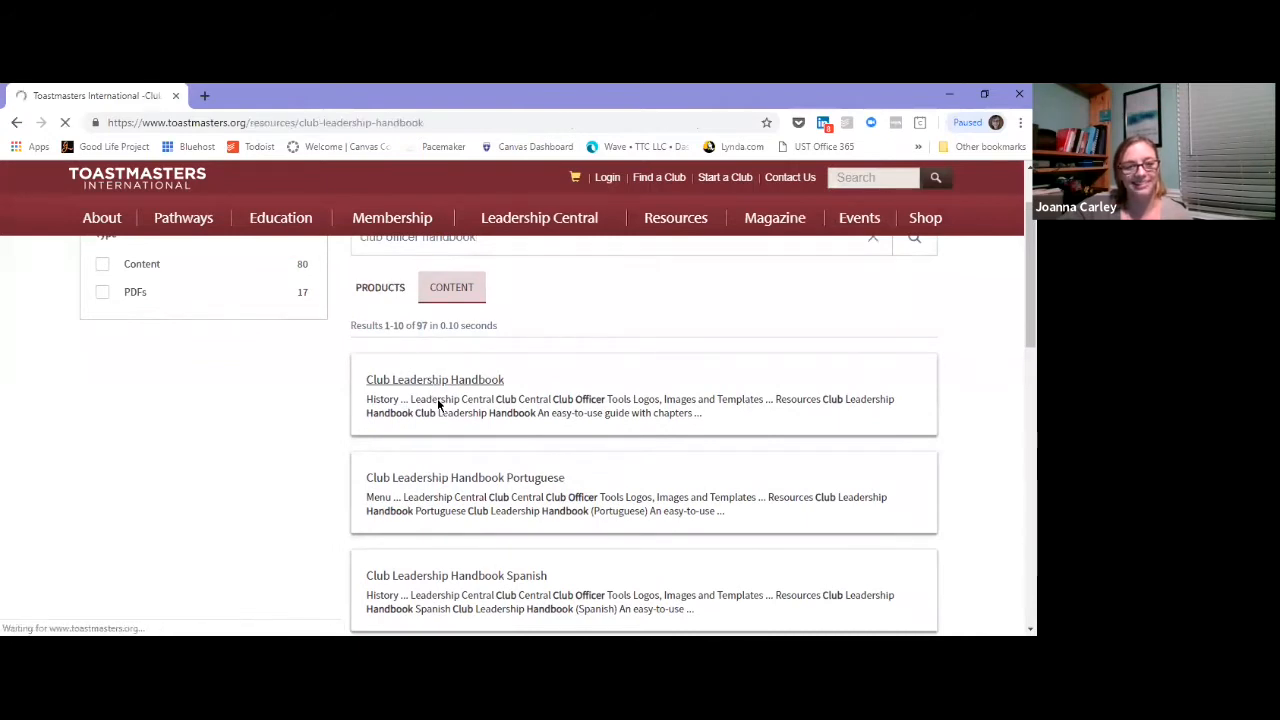
left_click(434, 380)
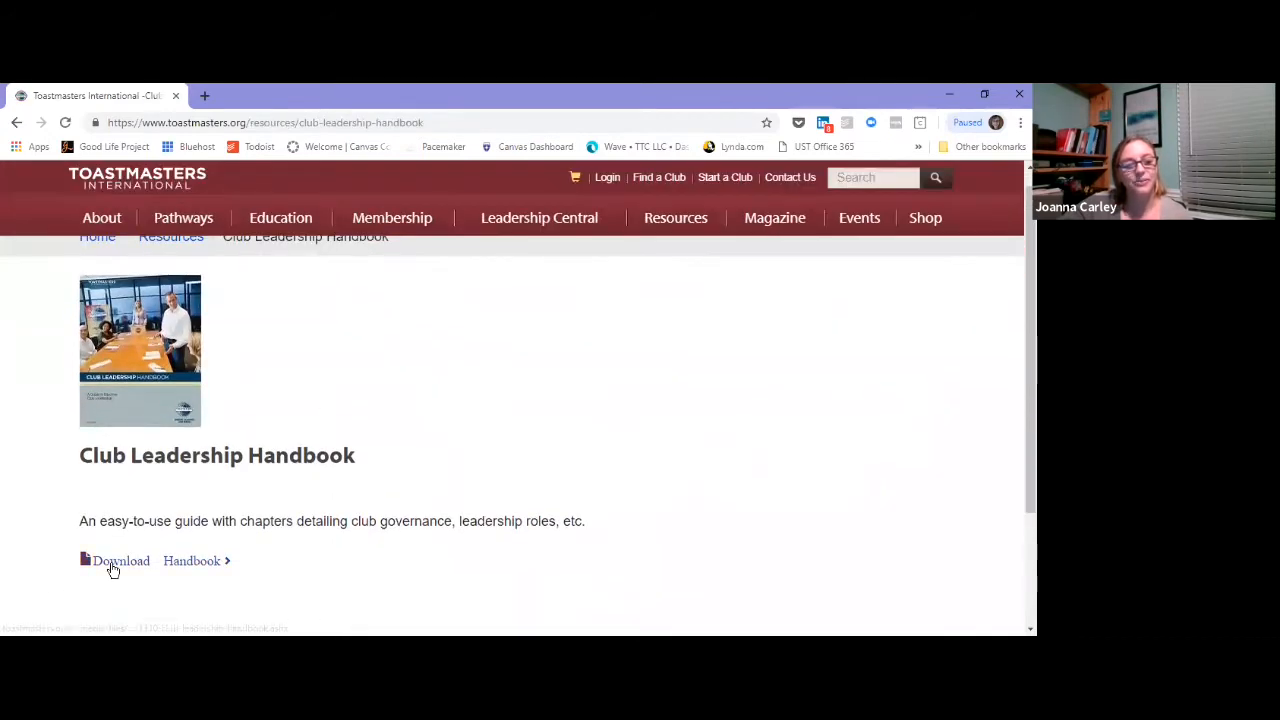
Load the Club Leadership Handbook PDF and move into its table of contents
left_click(120, 560)
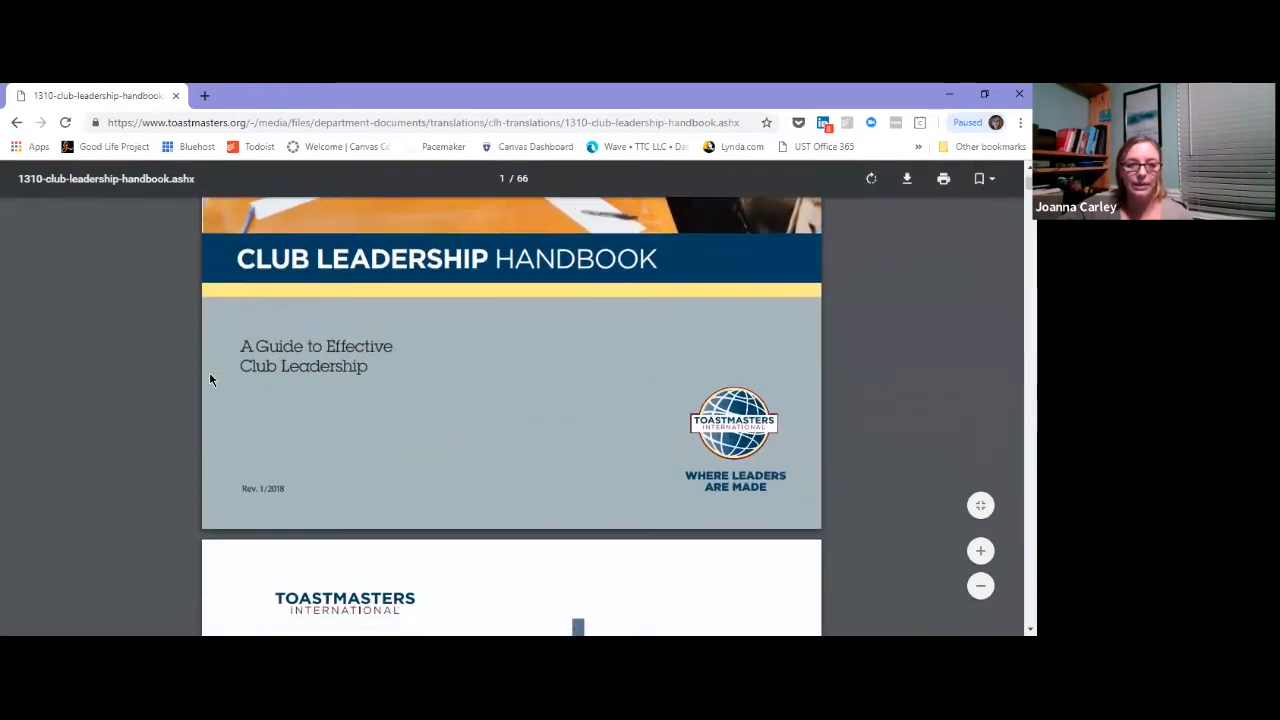
scroll("down", 3)
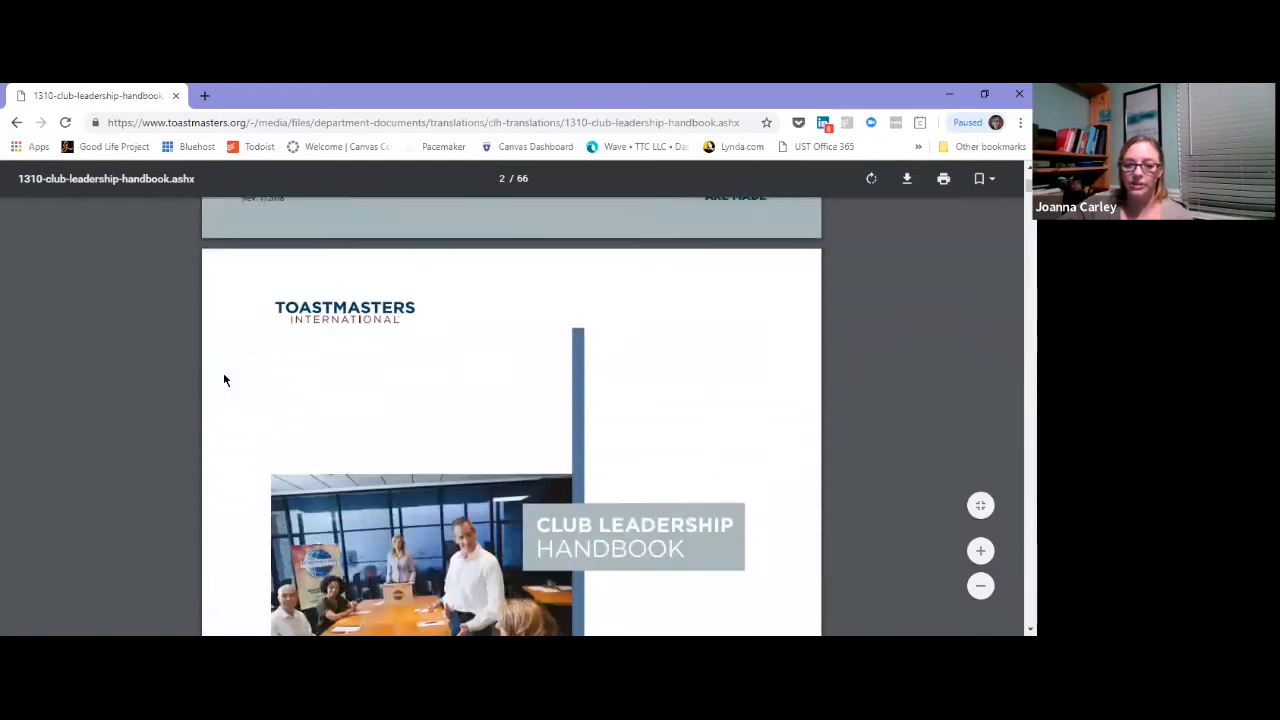
scroll("down", 3)
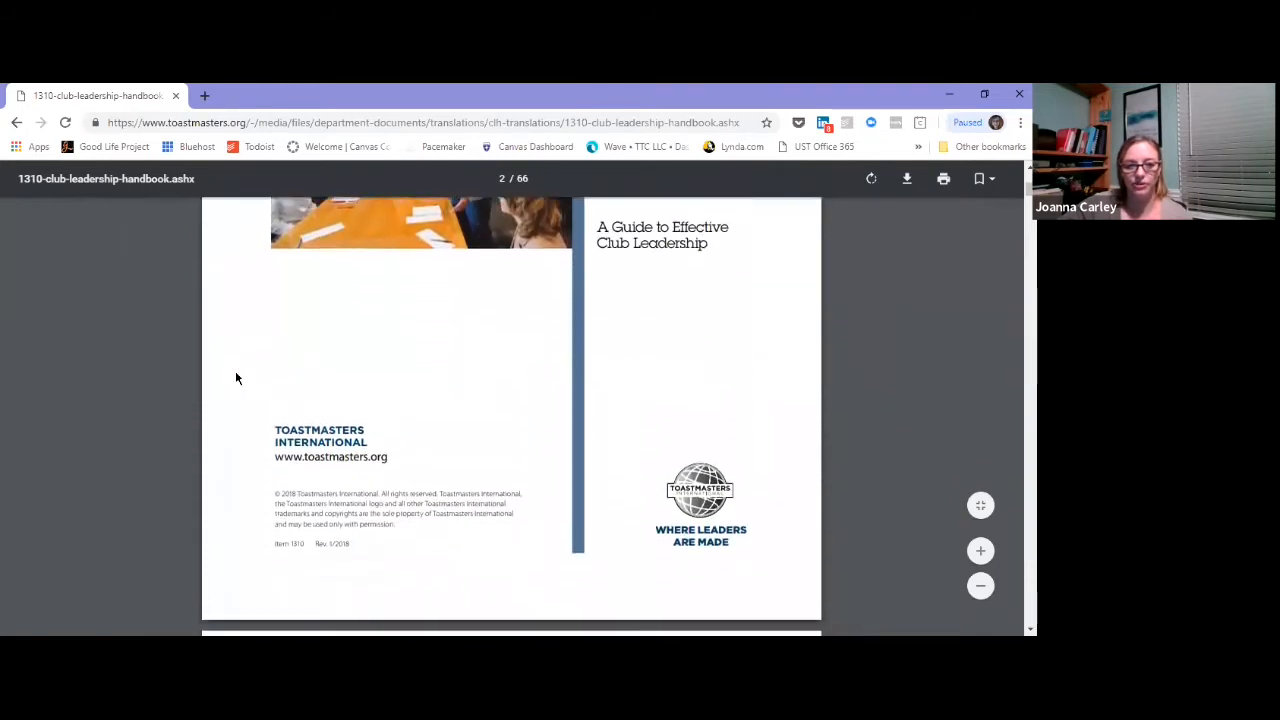
scroll("down", 3)
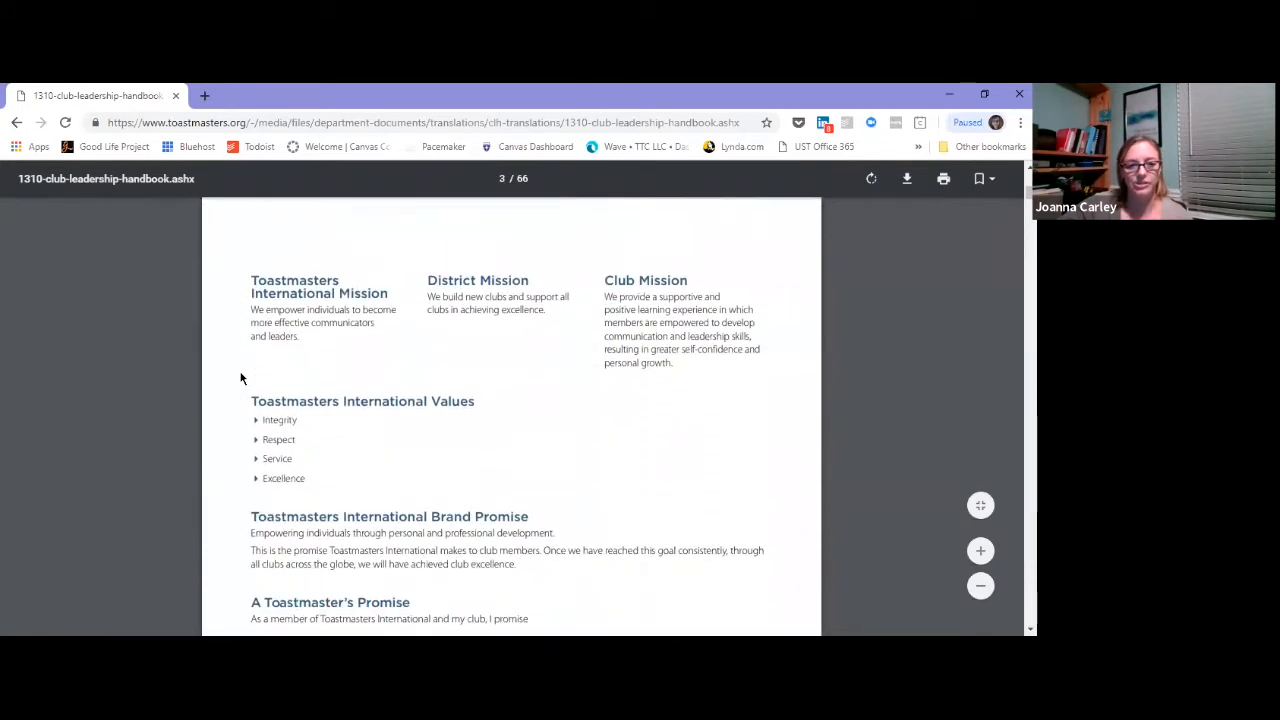
scroll("down", 3)
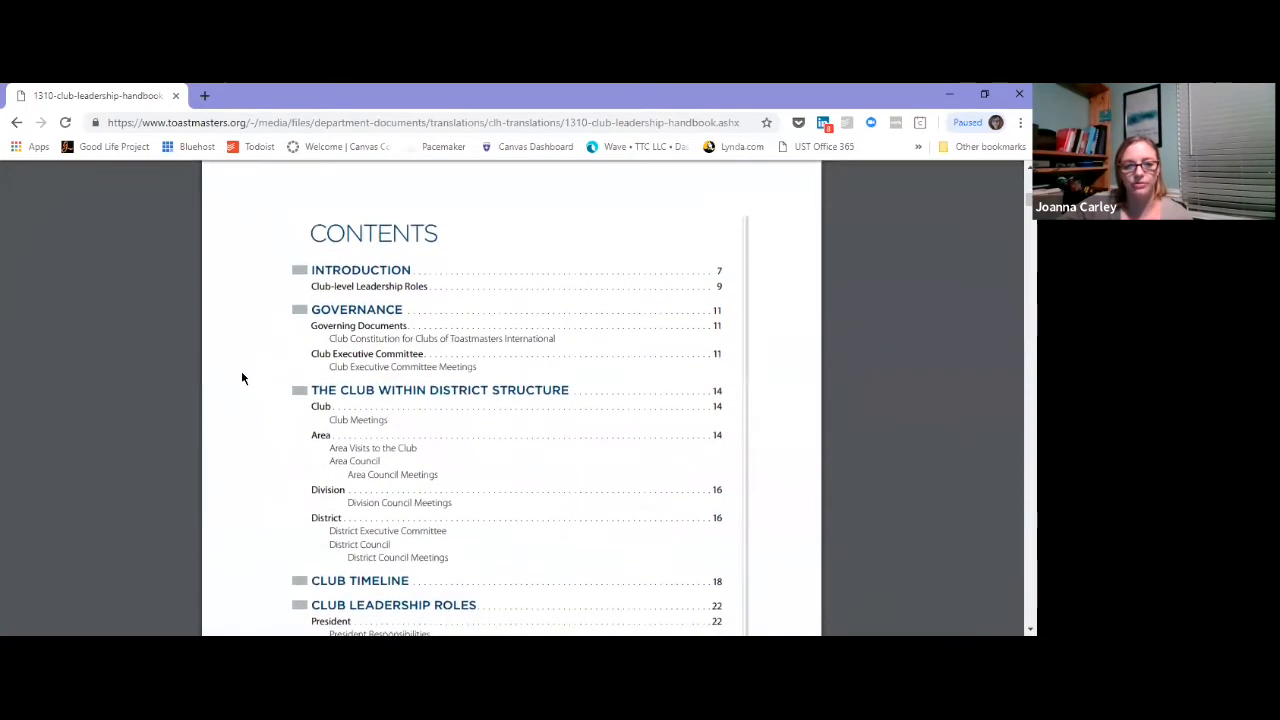
Scroll the contents until the Sergeant at Arms entry (page 40) and its subsections show
scroll("down", 3)
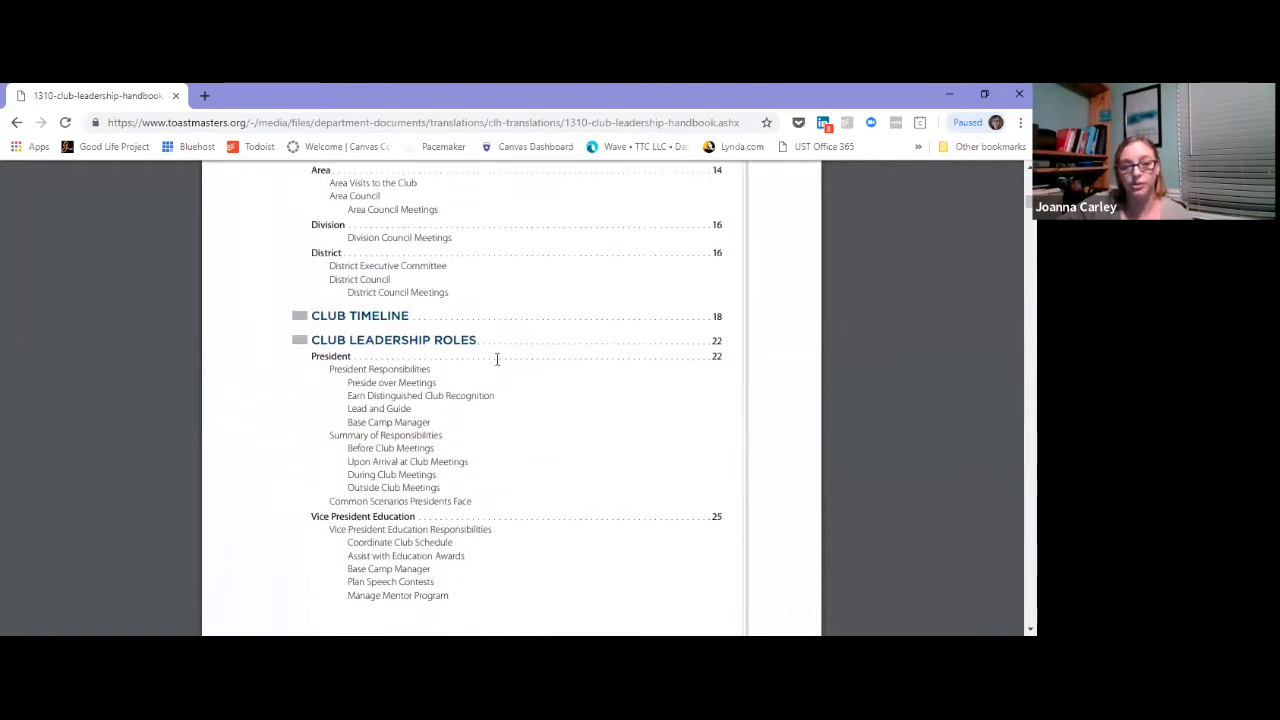
scroll("down", 3)
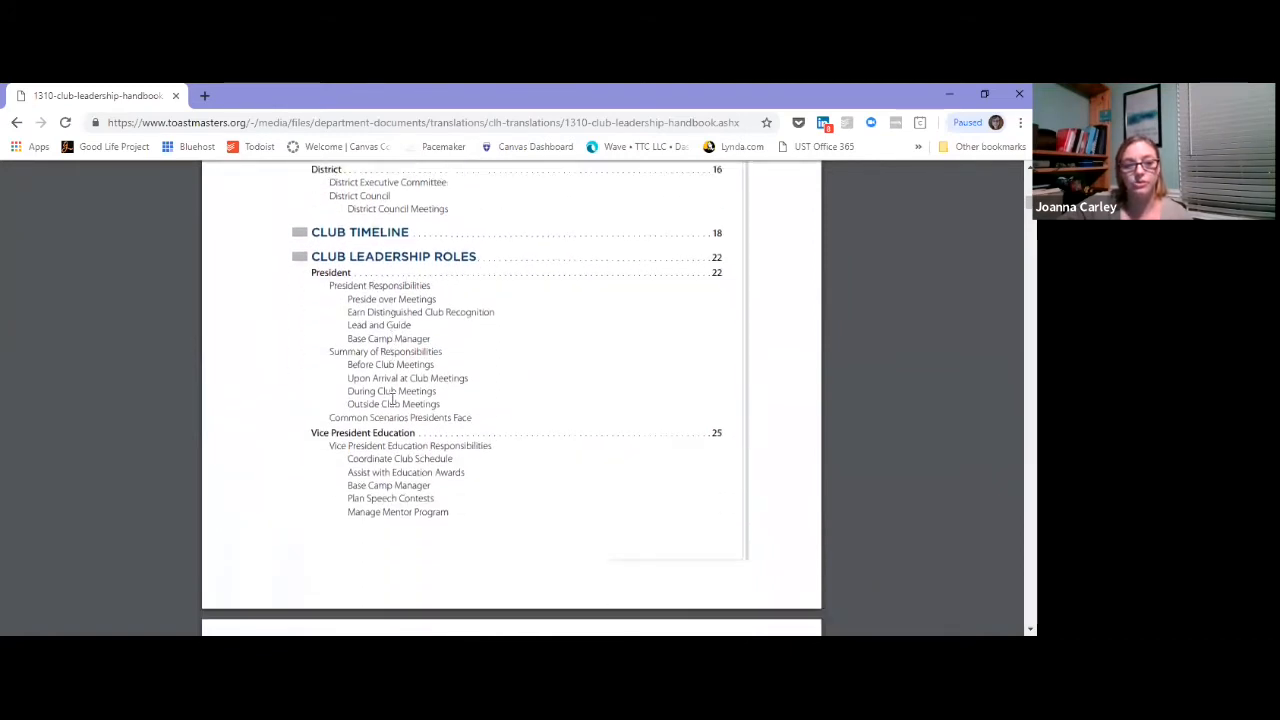
scroll("down", 3)
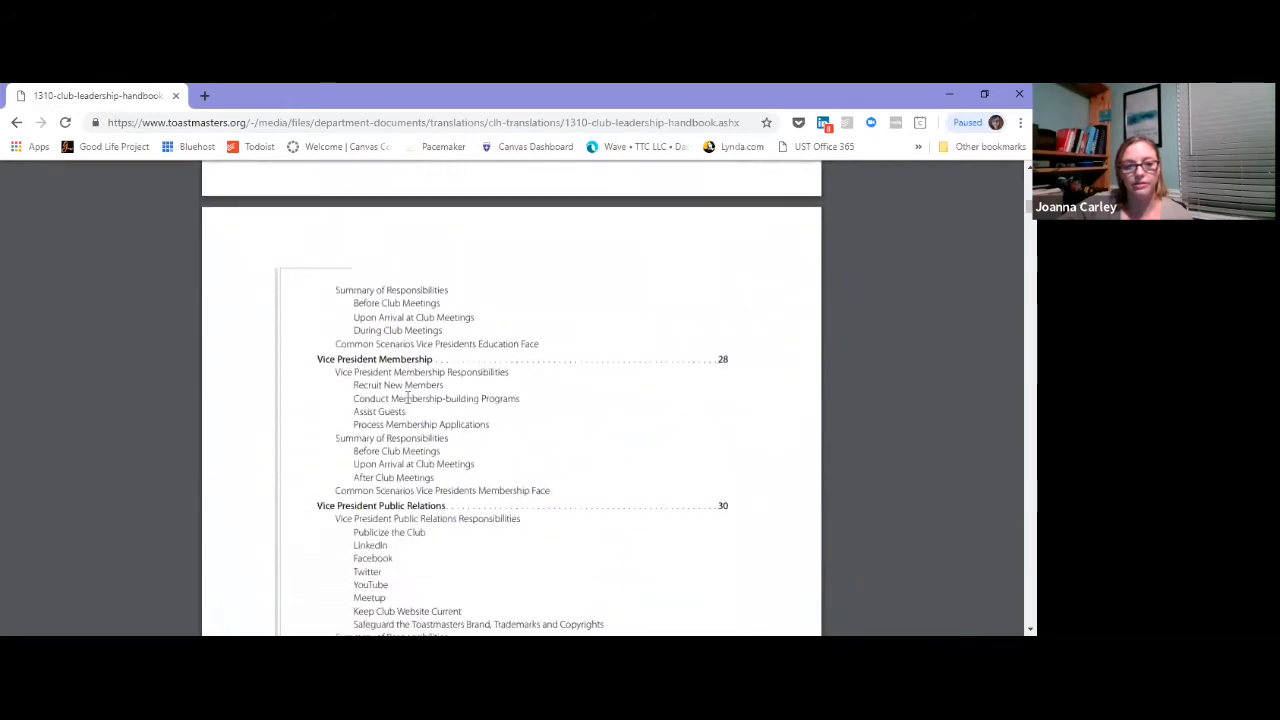
scroll("down", 3)
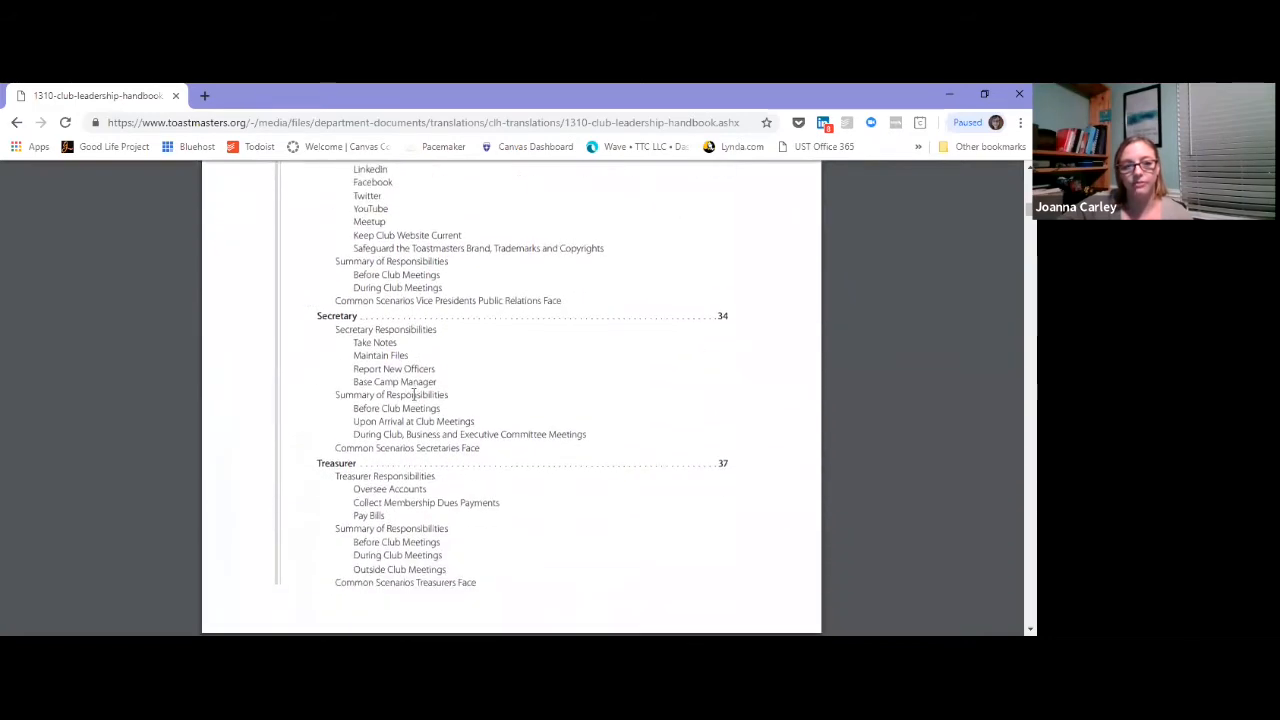
scroll("down", 3)
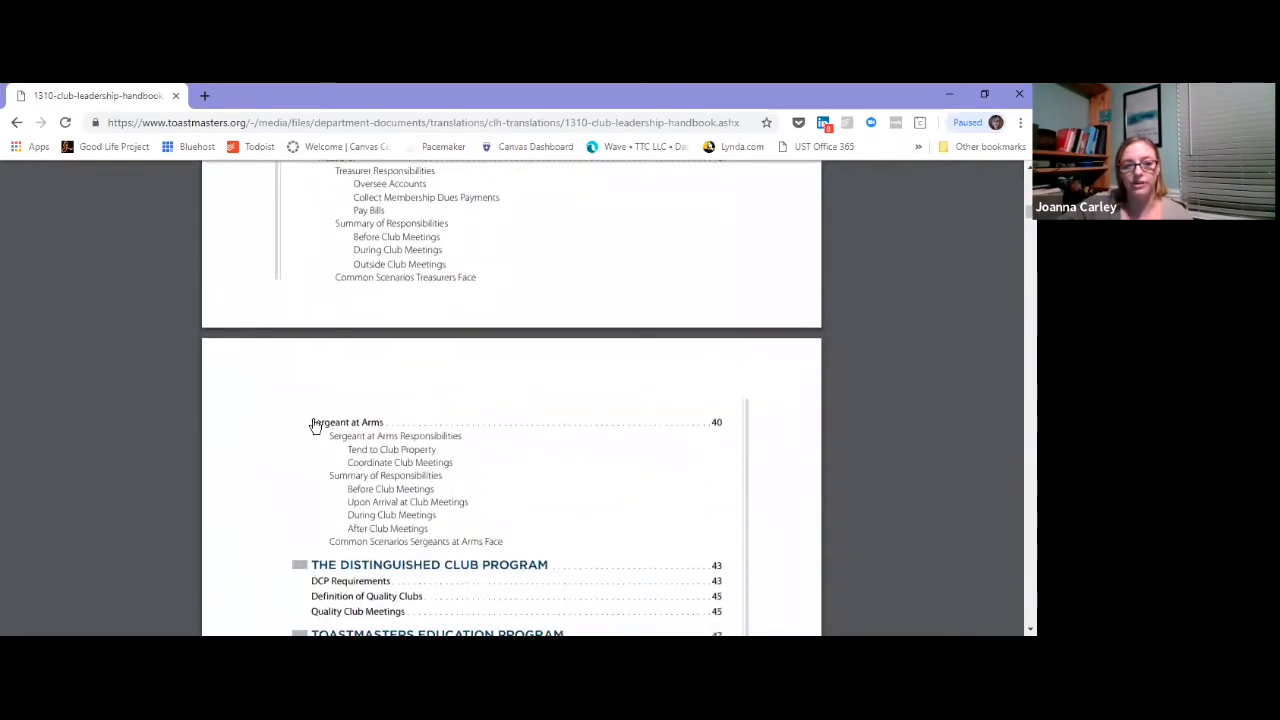
mouse_move(350, 428)
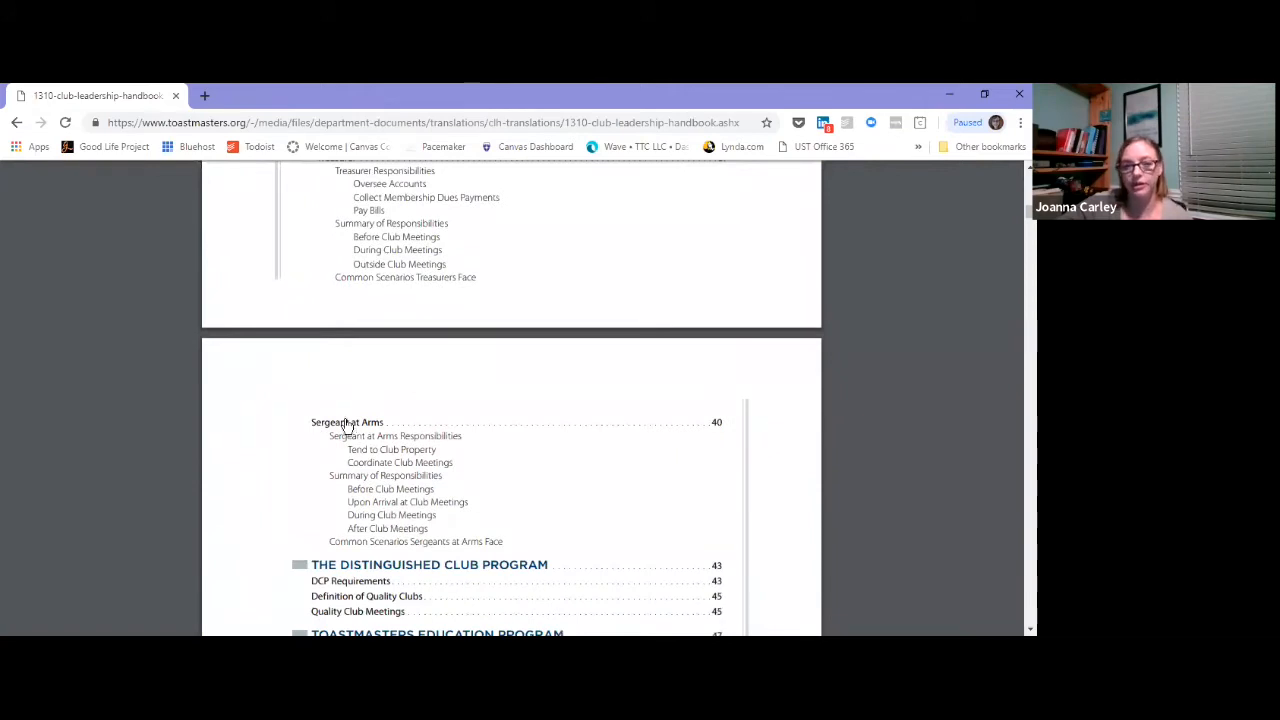
scroll("down", 3)
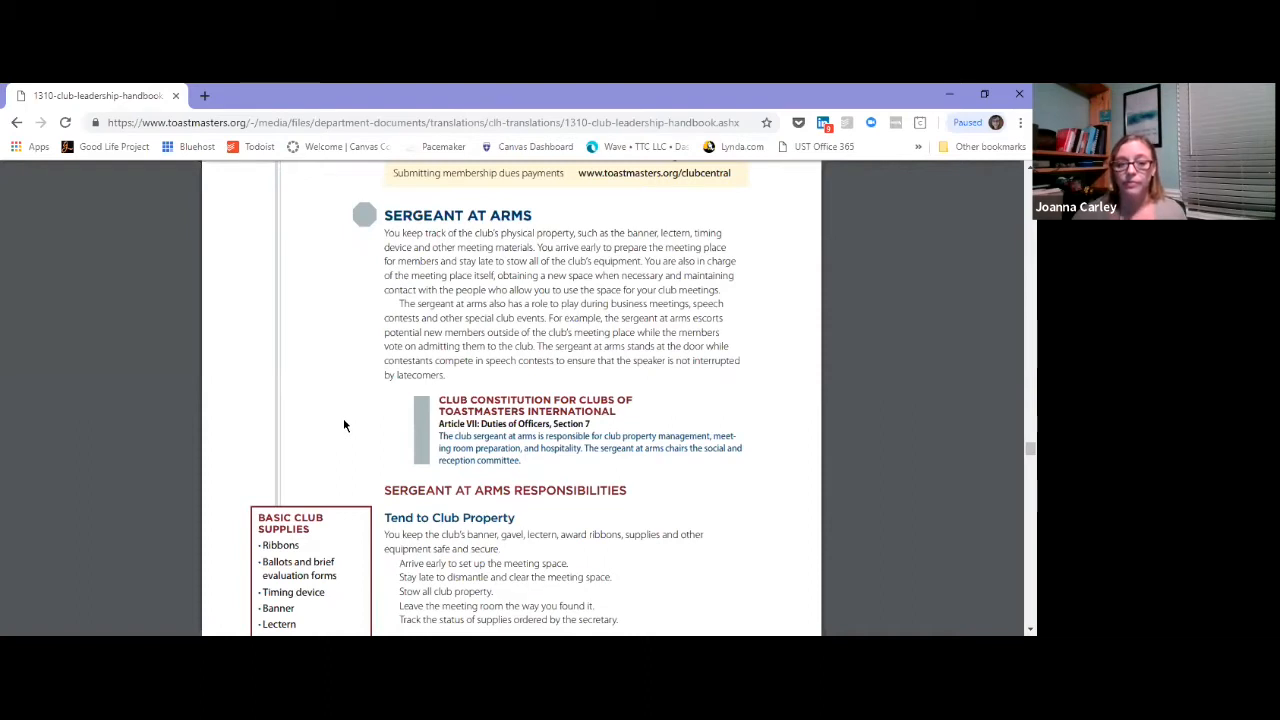
Scroll past the Tend to Club Property duties to the Coordinate Club Meetings heading
scroll("down", 3)
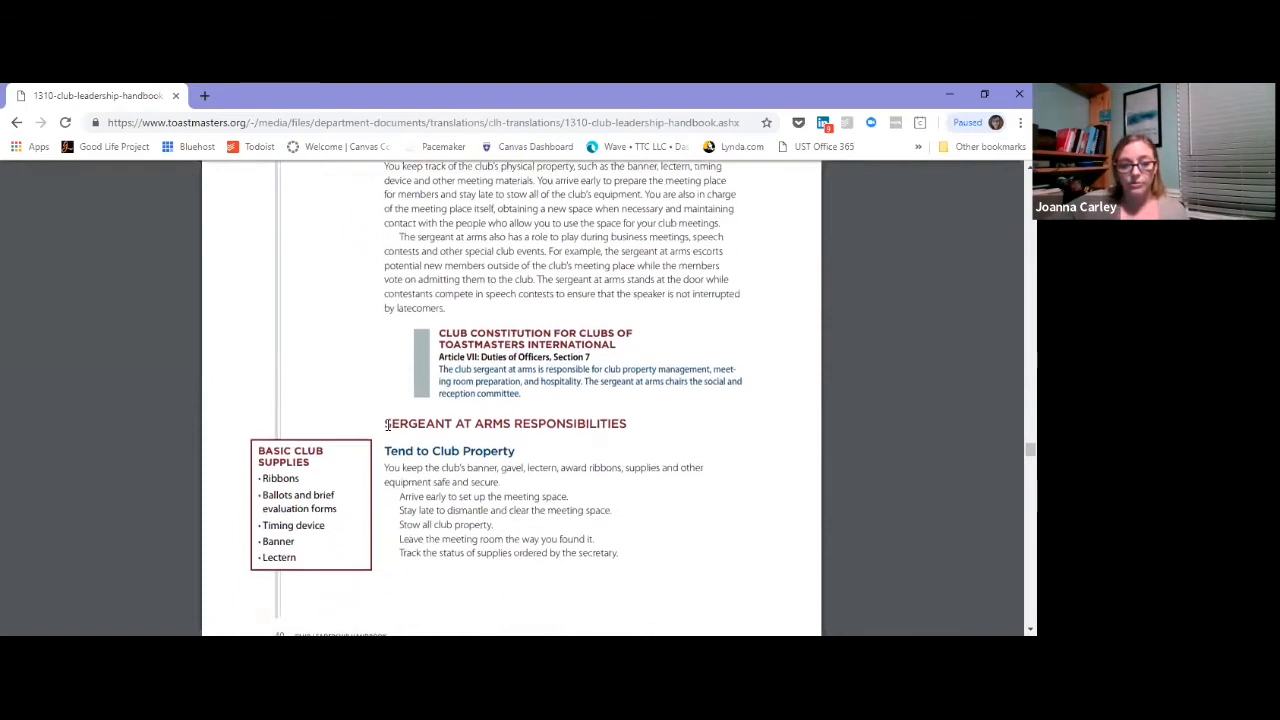
scroll("down", 3)
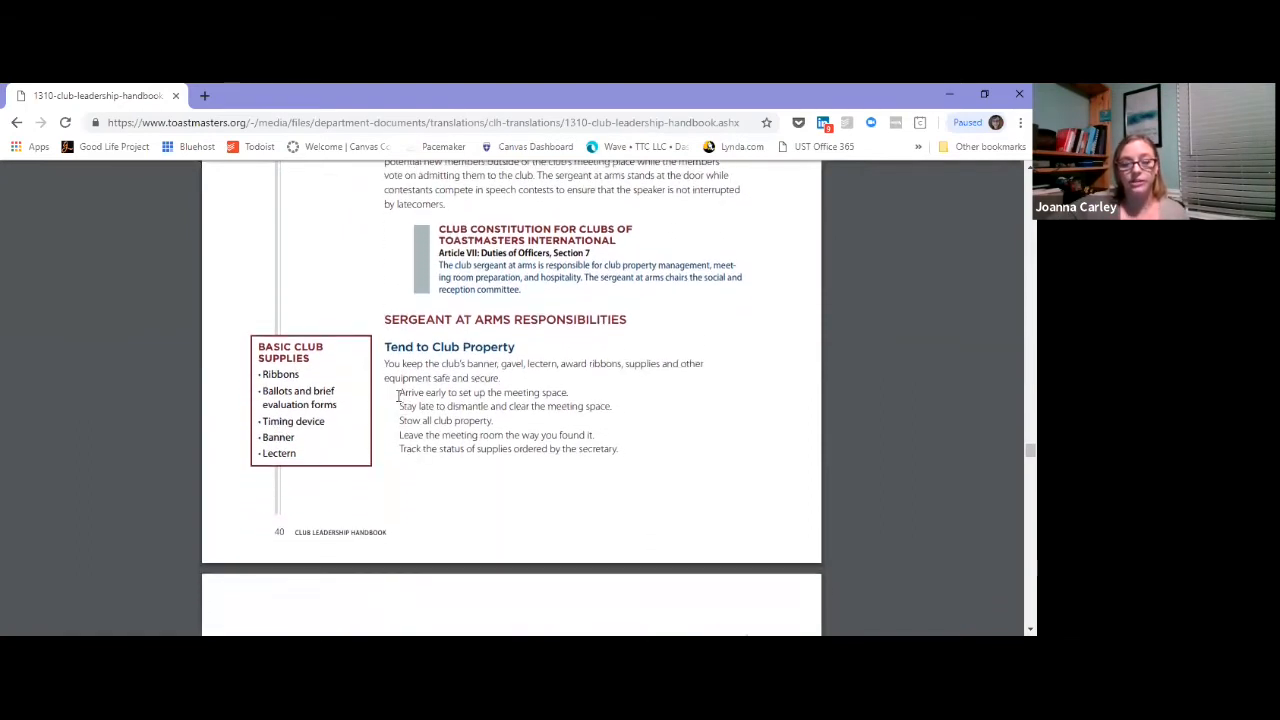
mouse_move(580, 392)
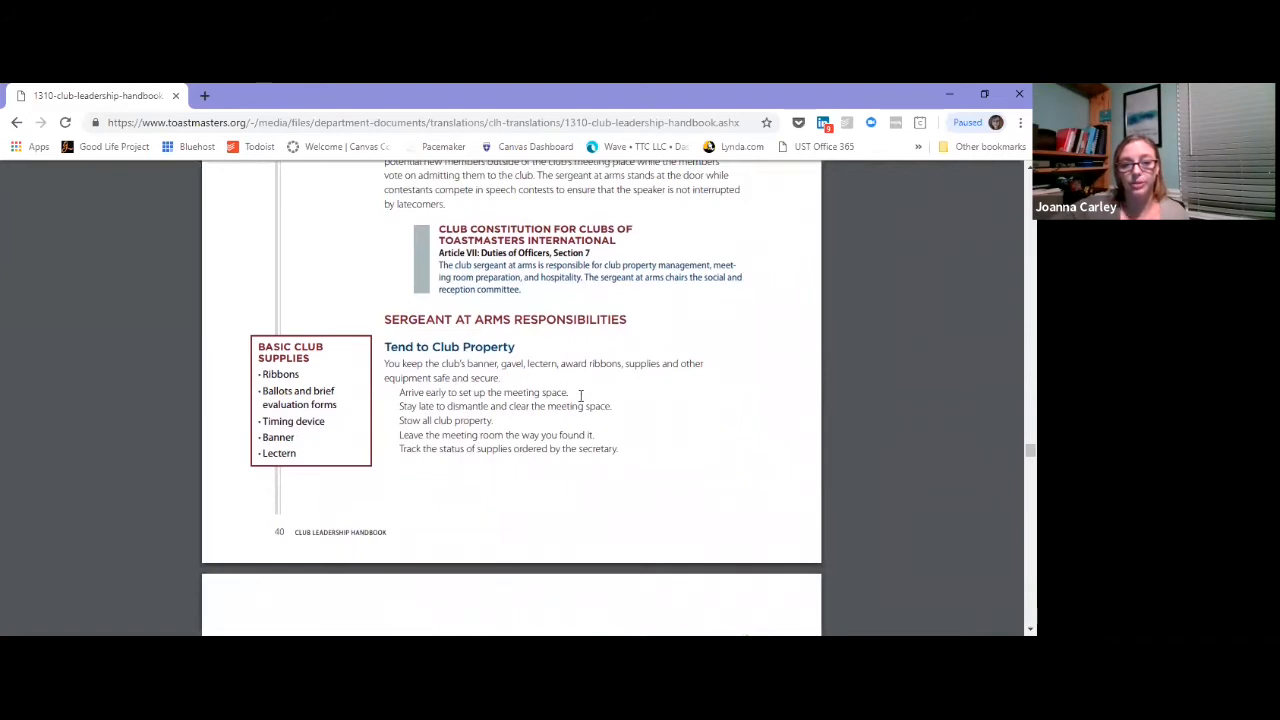
mouse_move(612, 430)
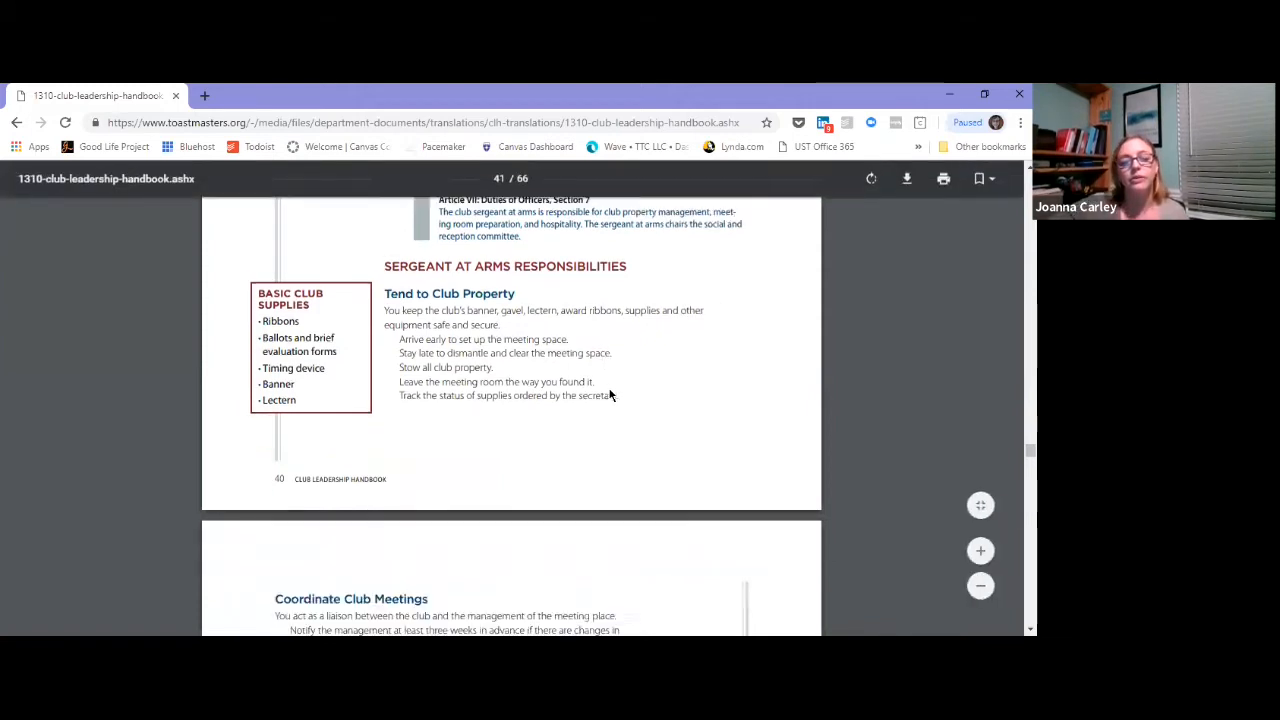
Scroll through the Summary of Responsibilities: before, upon arrival, during and after club meetings
scroll("down", 3)
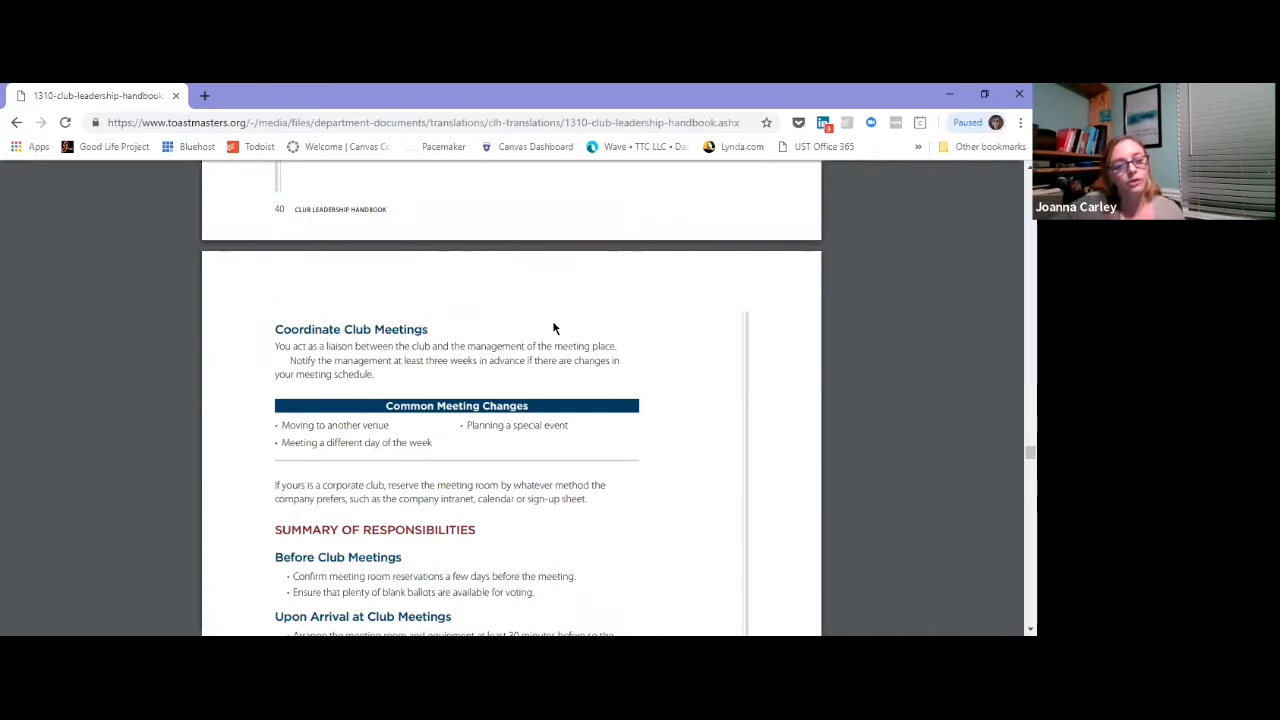
scroll("down", 3)
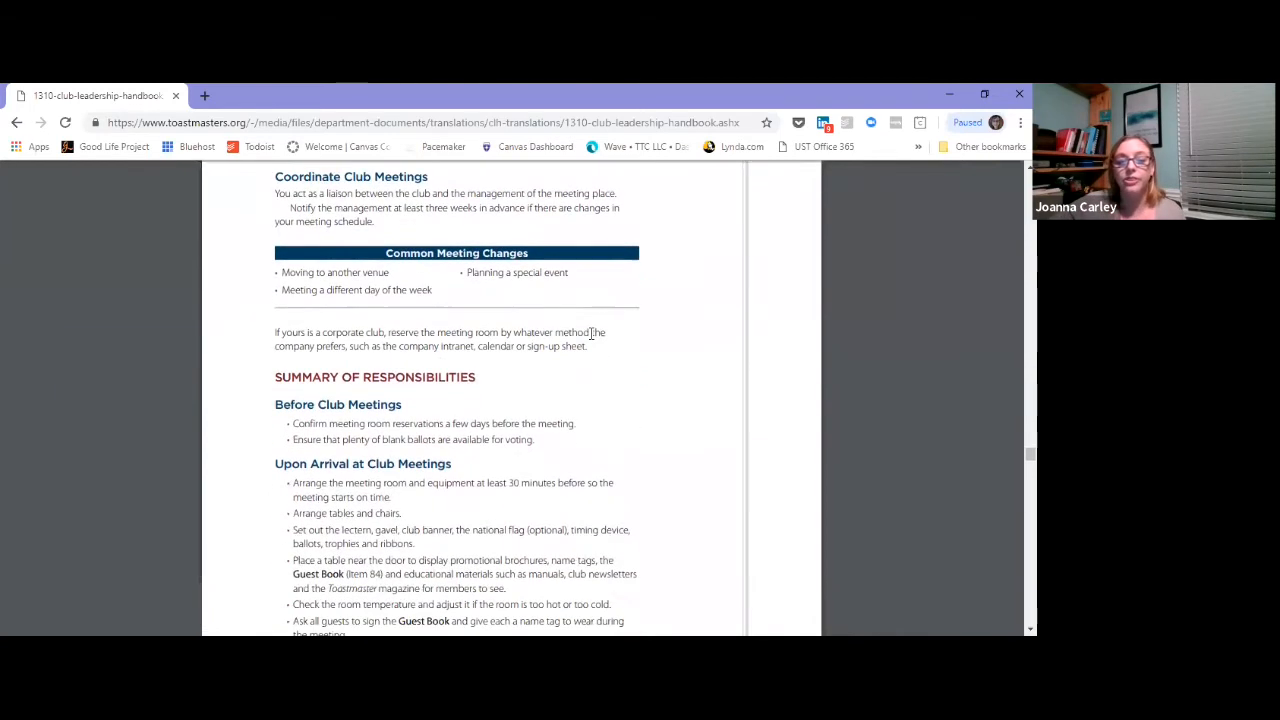
scroll("down", 3)
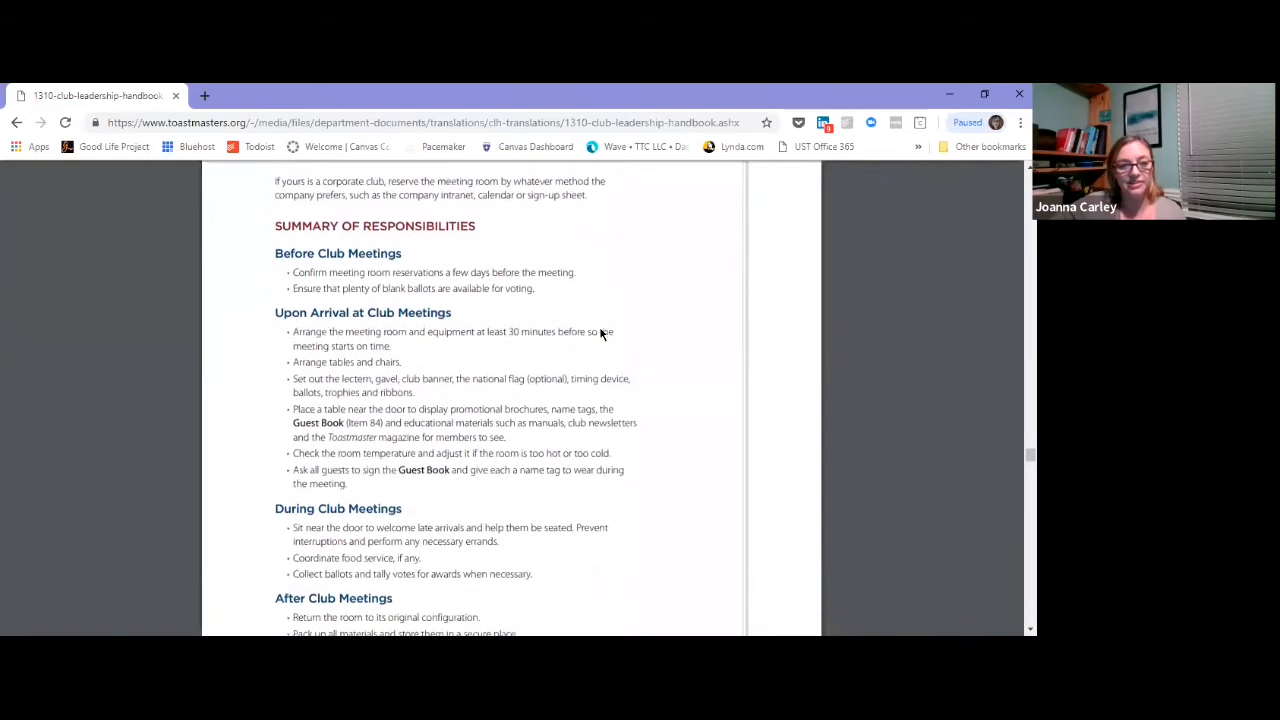
scroll("down", 3)
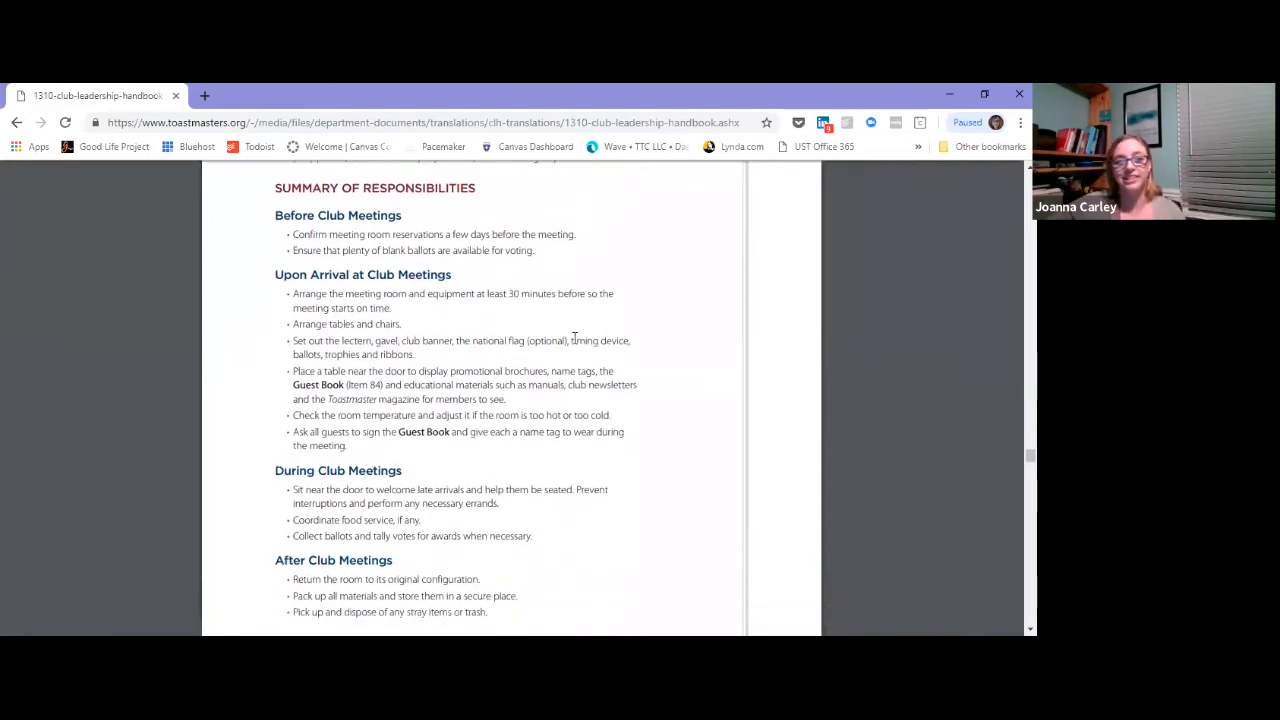
scroll("down", 3)
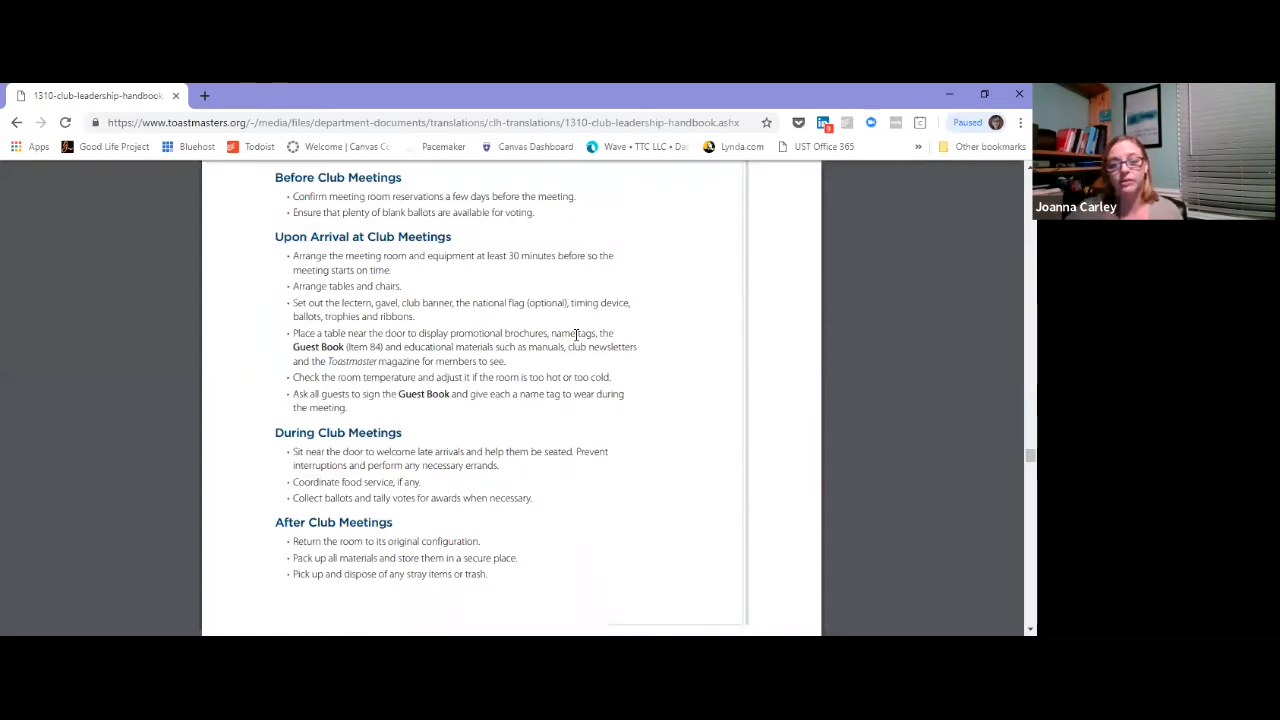
mouse_move(584, 332)
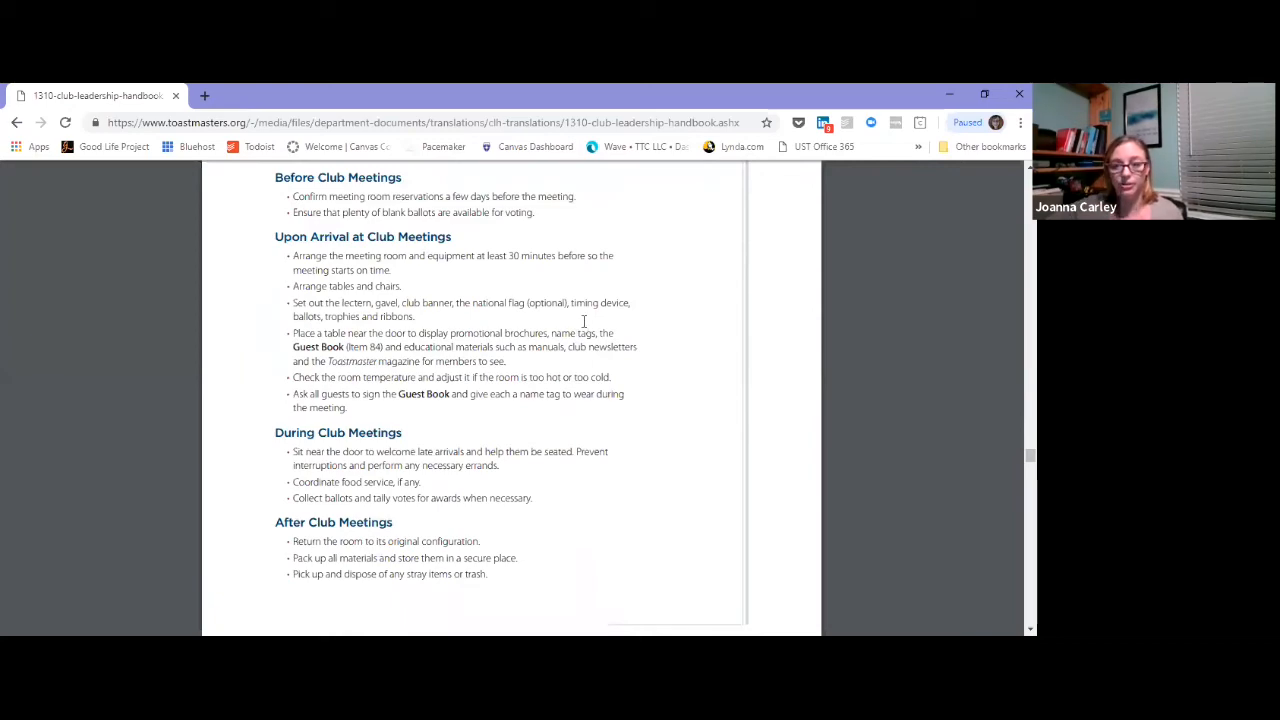
Scroll to the Common Scenarios Sergeants at Arms Face page with its three scenarios
scroll("down", 3)
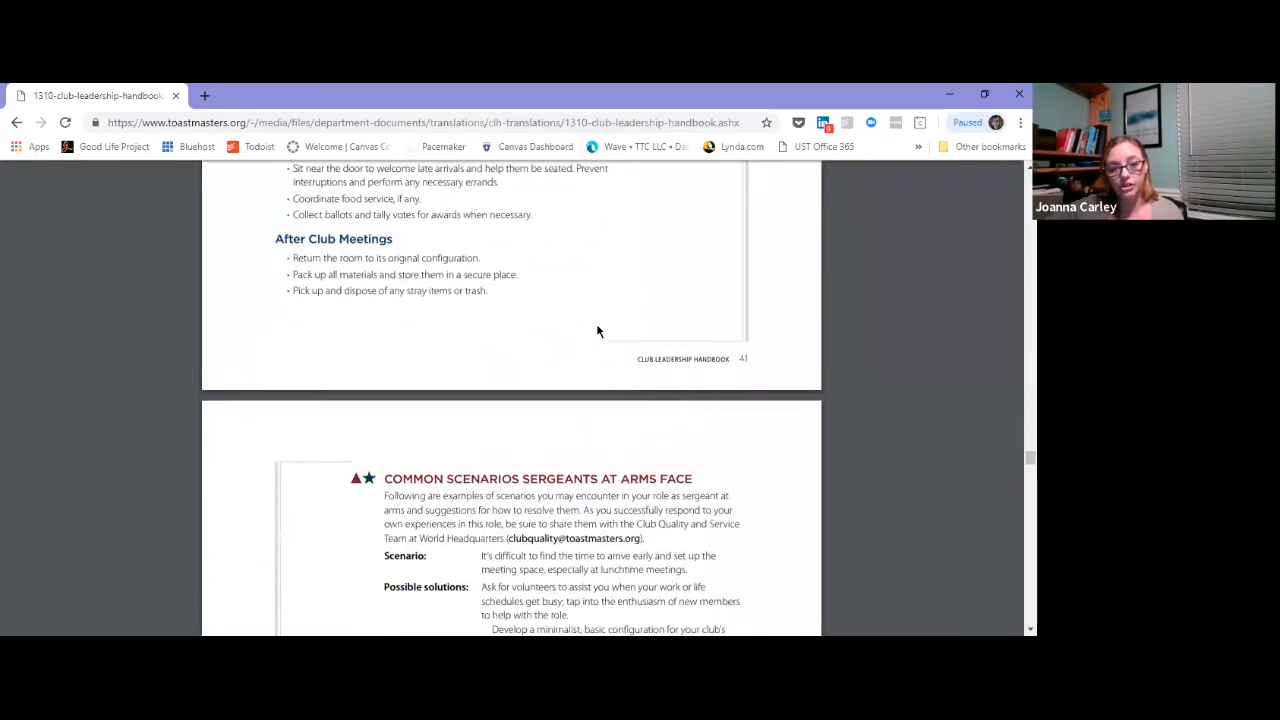
scroll("down", 3)
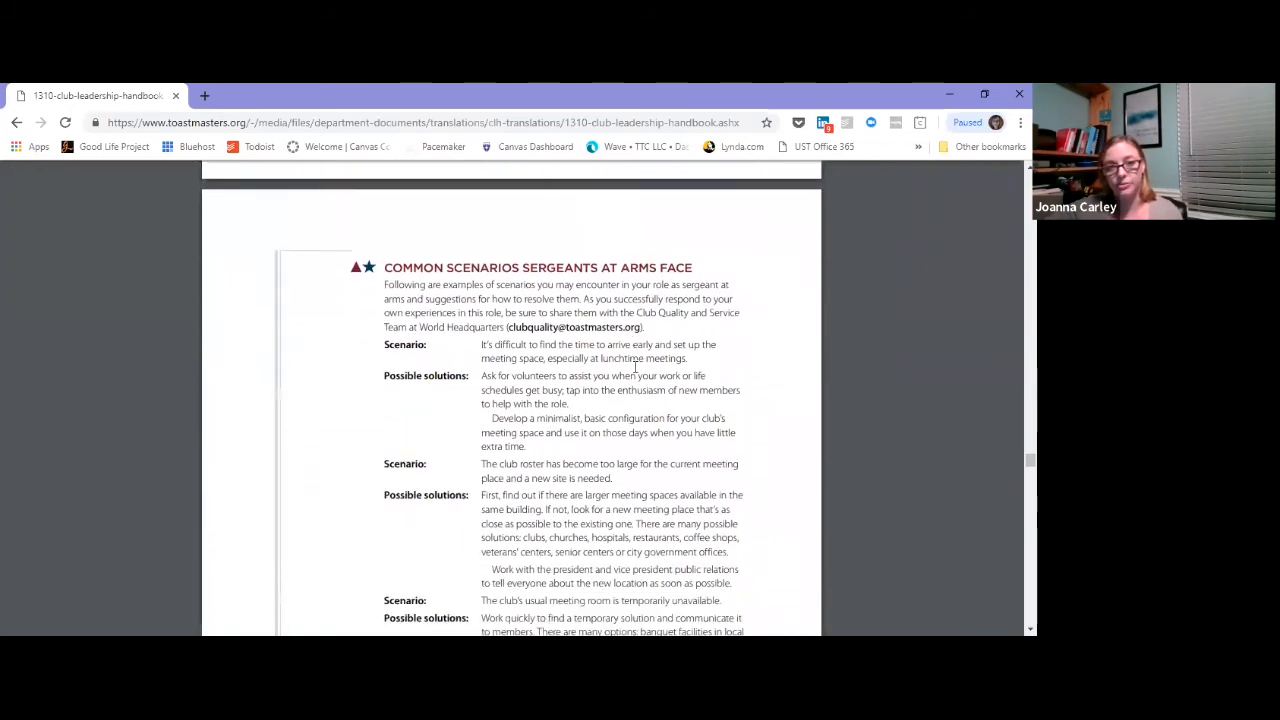
scroll("down", 3)
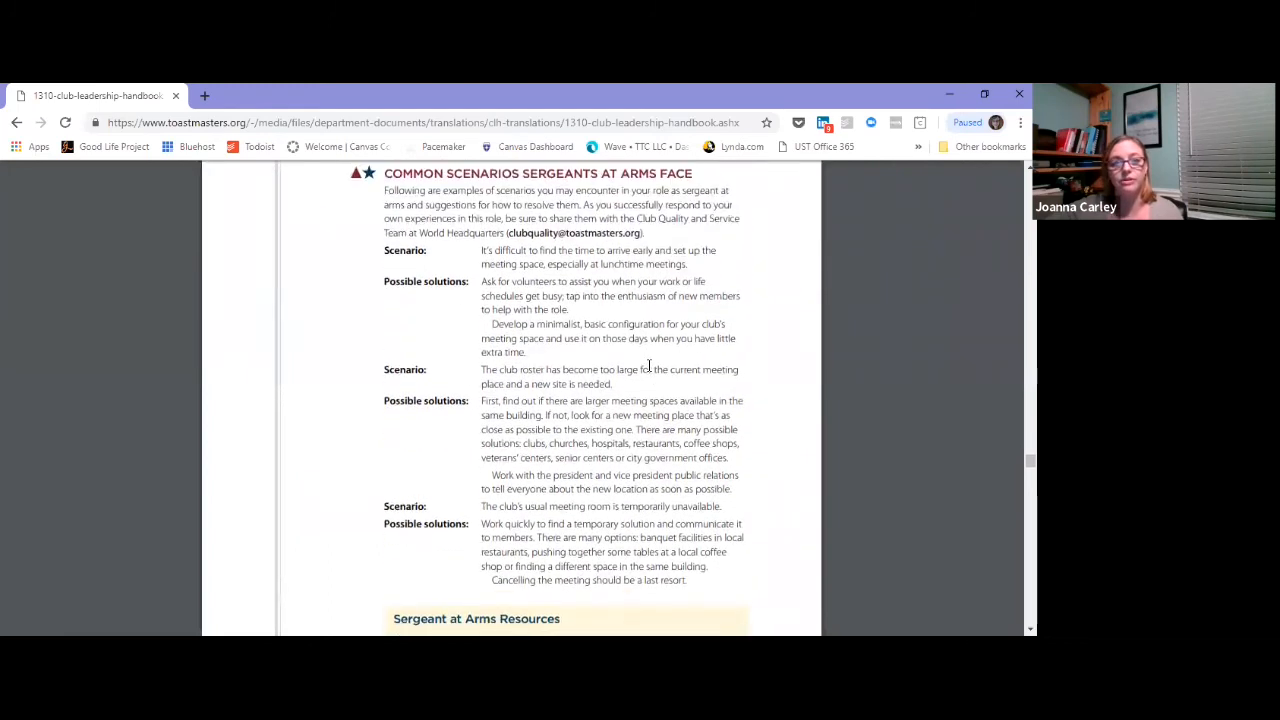
mouse_move(780, 336)
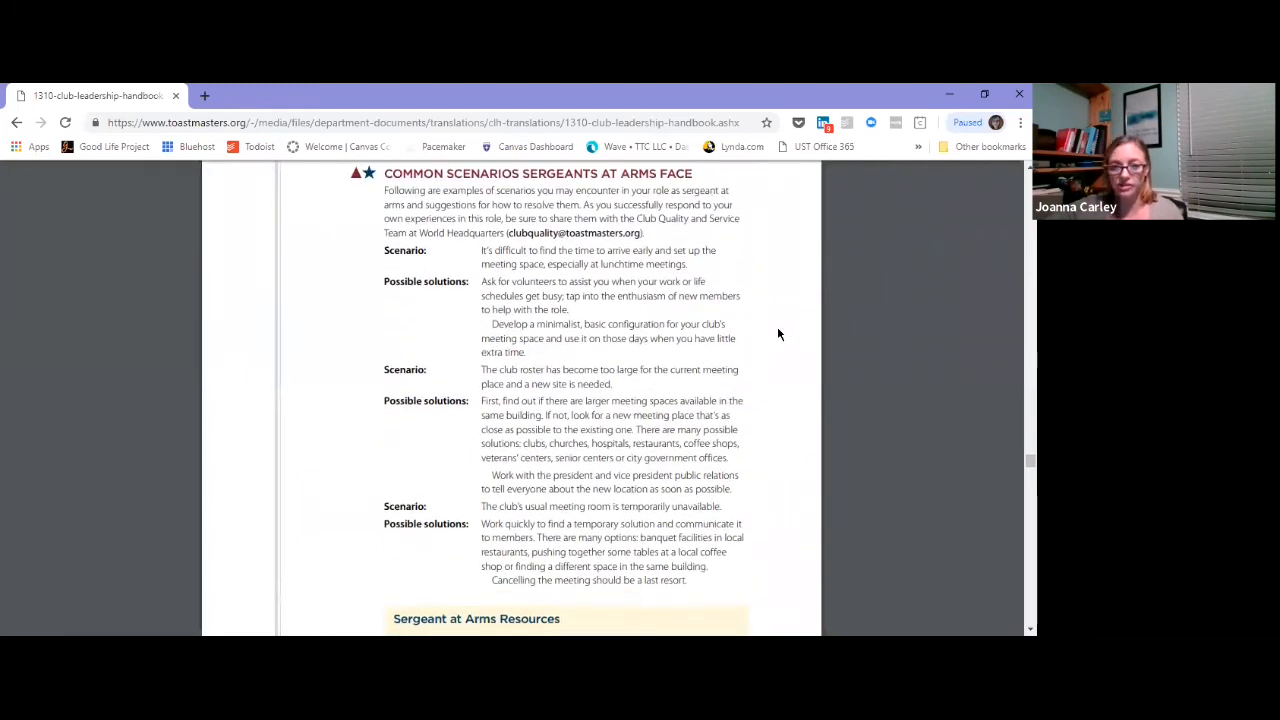